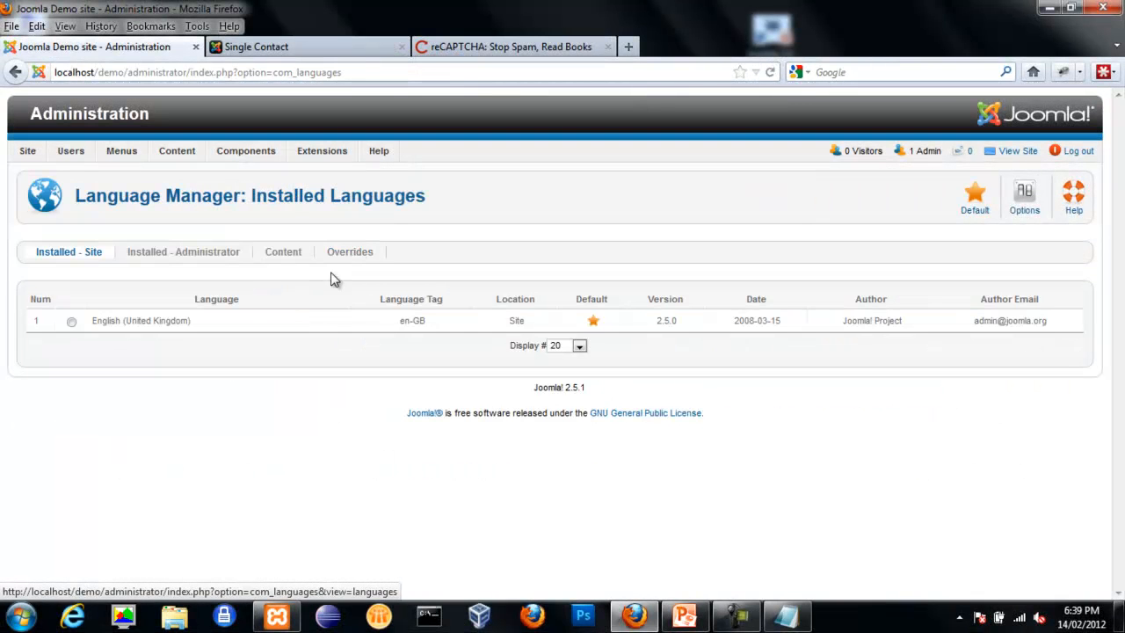
# Open the Overrides tab to list English (United Kingdom) site language overrides.
pyautogui.click(348, 251)
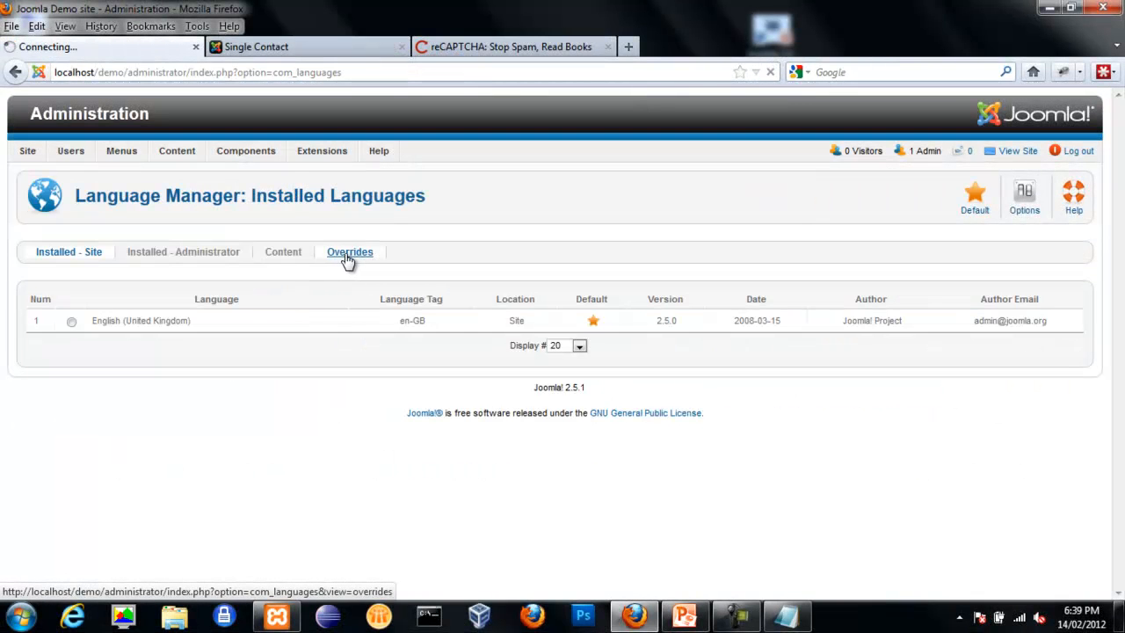
pyautogui.click(350, 252)
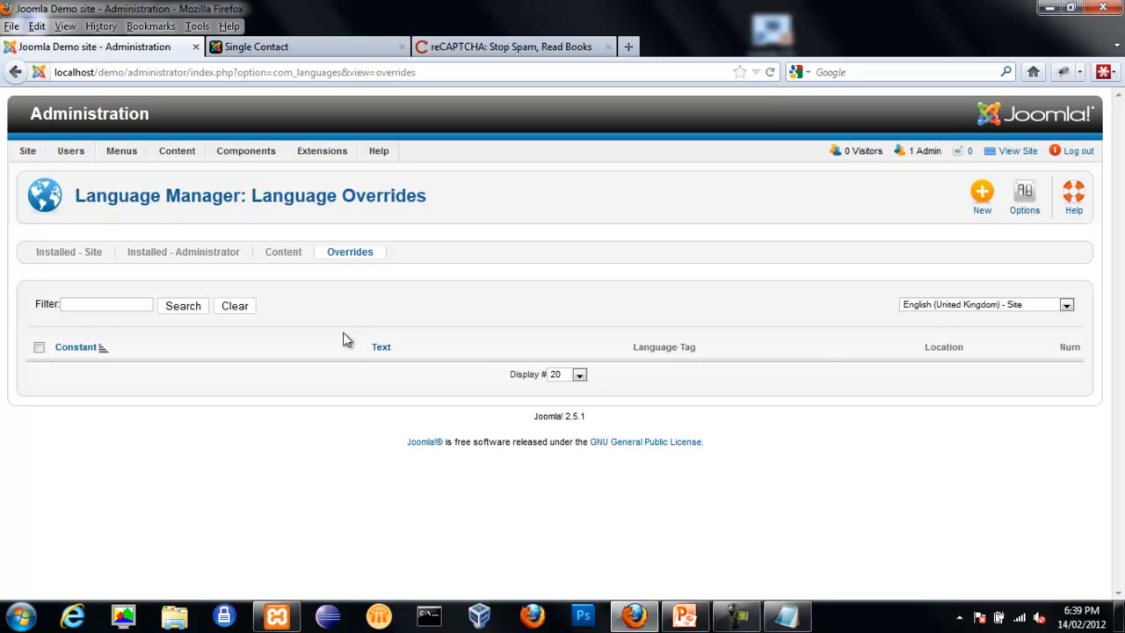
pyautogui.moveTo(333, 333)
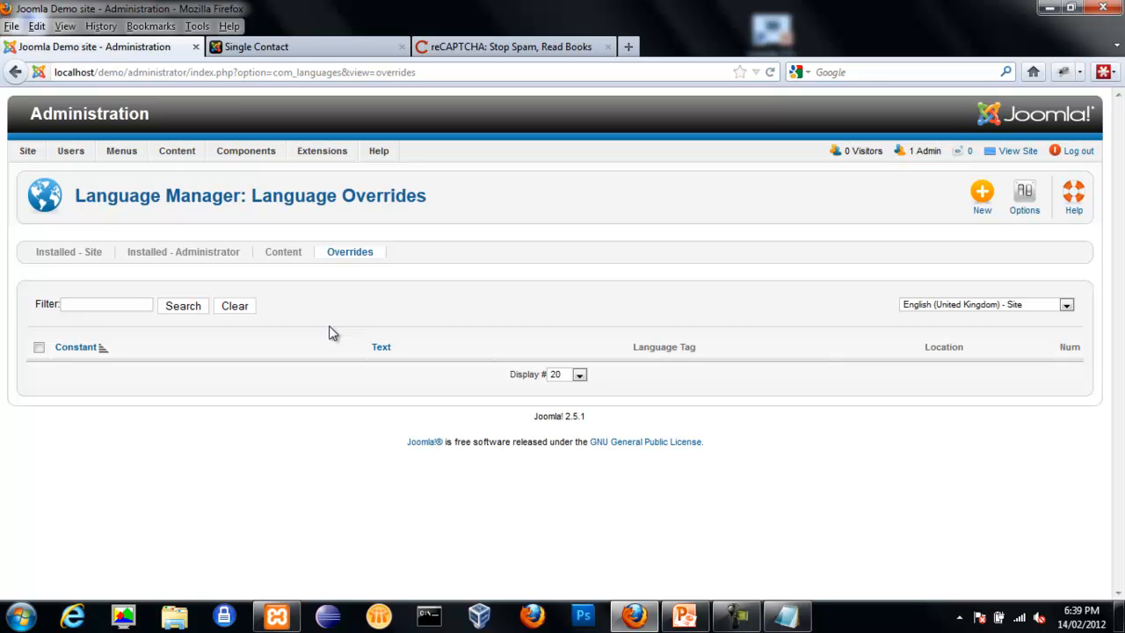
# Start a new site language override and view the front-end breadcrumb on the home page.
pyautogui.click(982, 191)
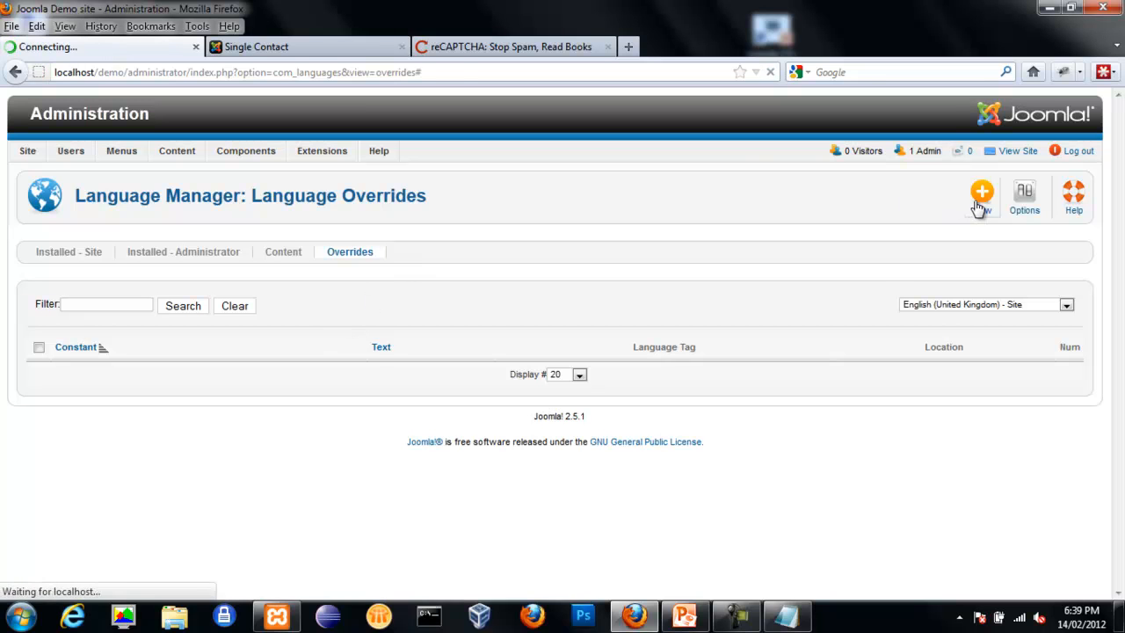
pyautogui.click(979, 190)
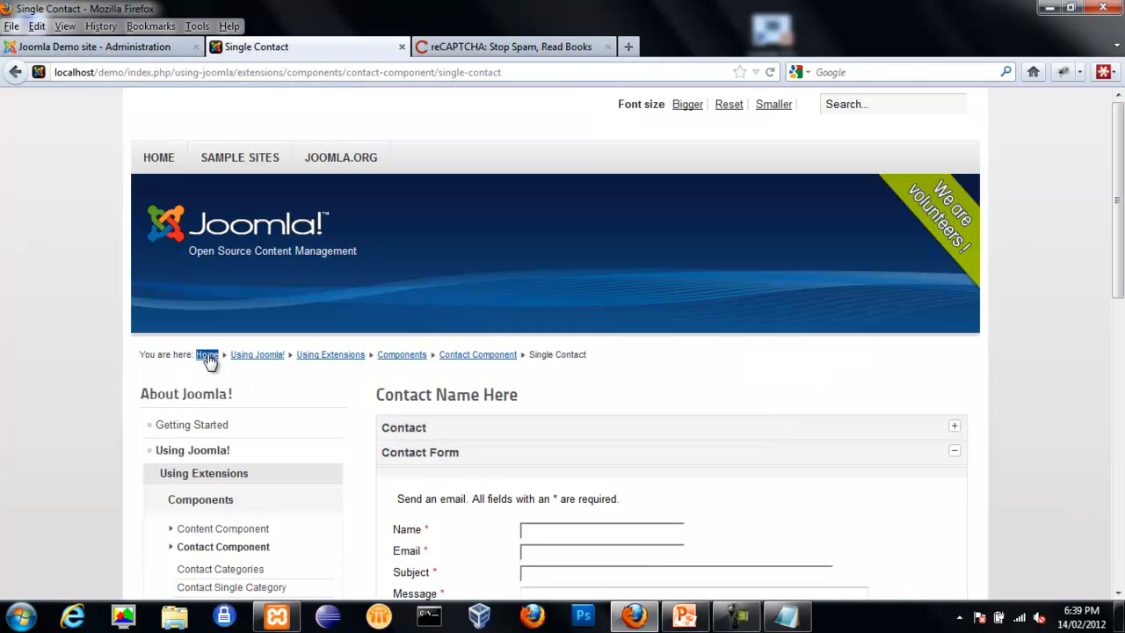
pyautogui.click(207, 354)
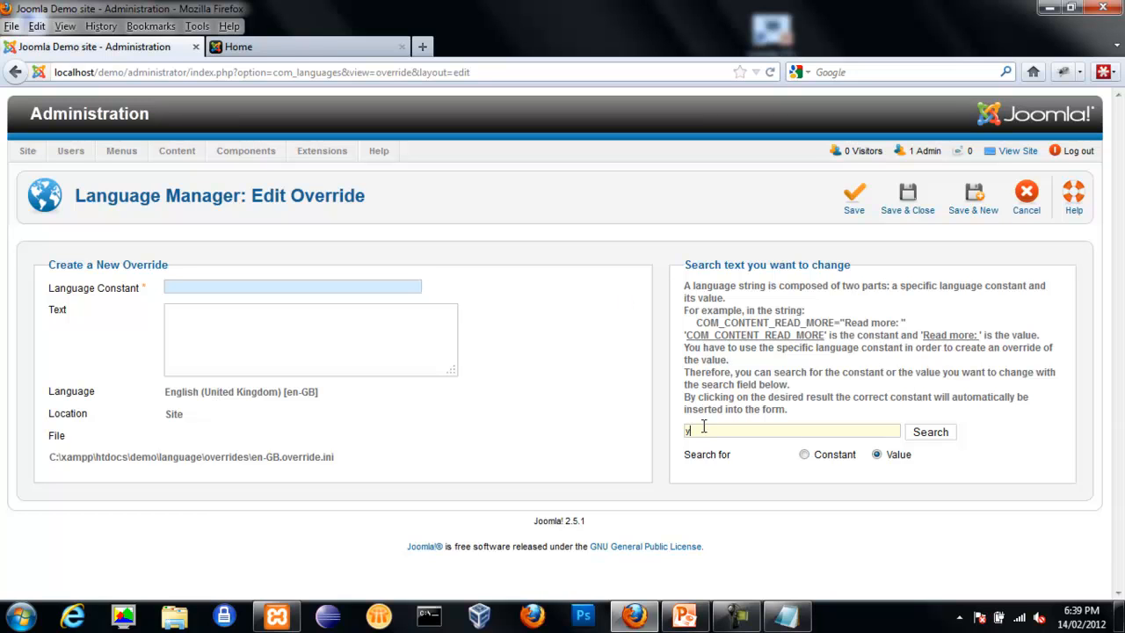
# Search language string values for 'you are here' and scroll to the results.
pyautogui.write('ou are')
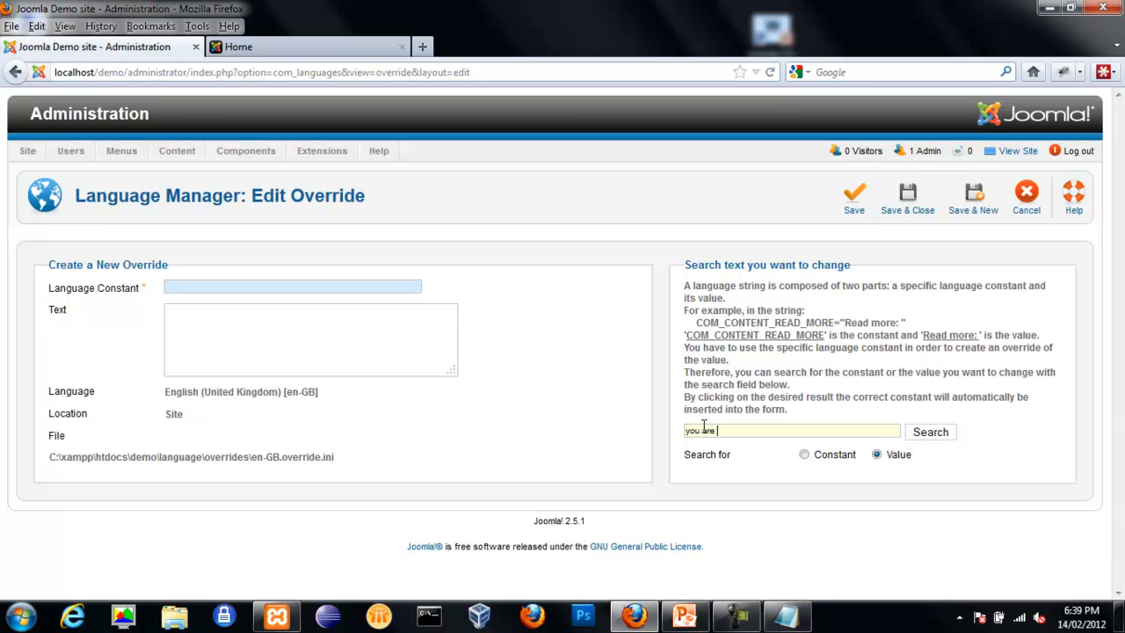
pyautogui.write('here')
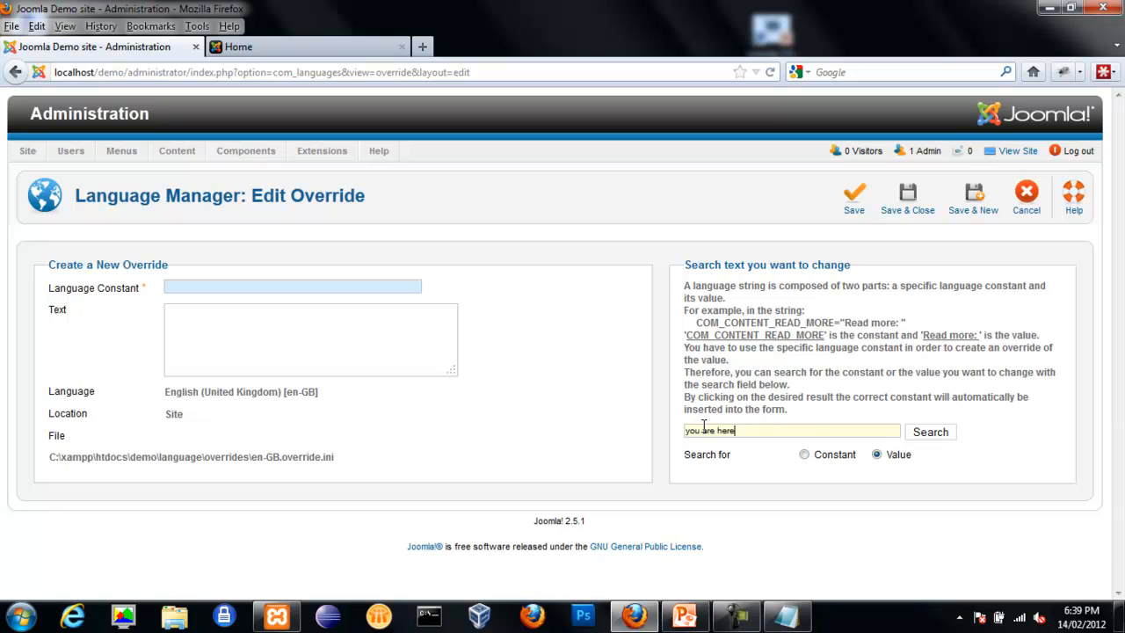
pyautogui.click(930, 431)
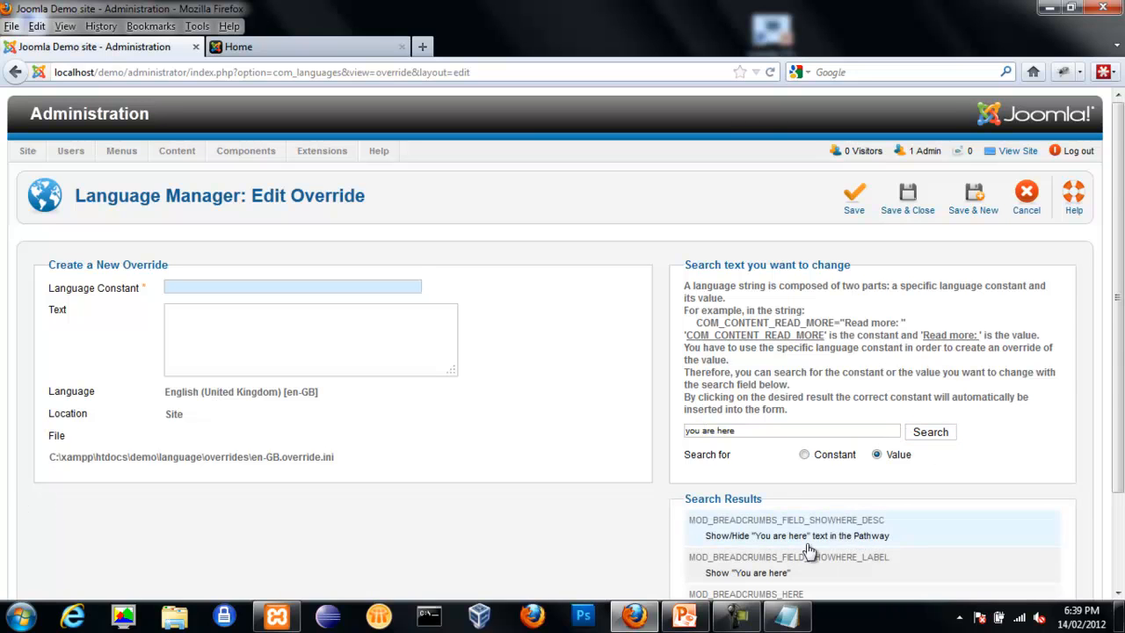
pyautogui.scroll(-3)
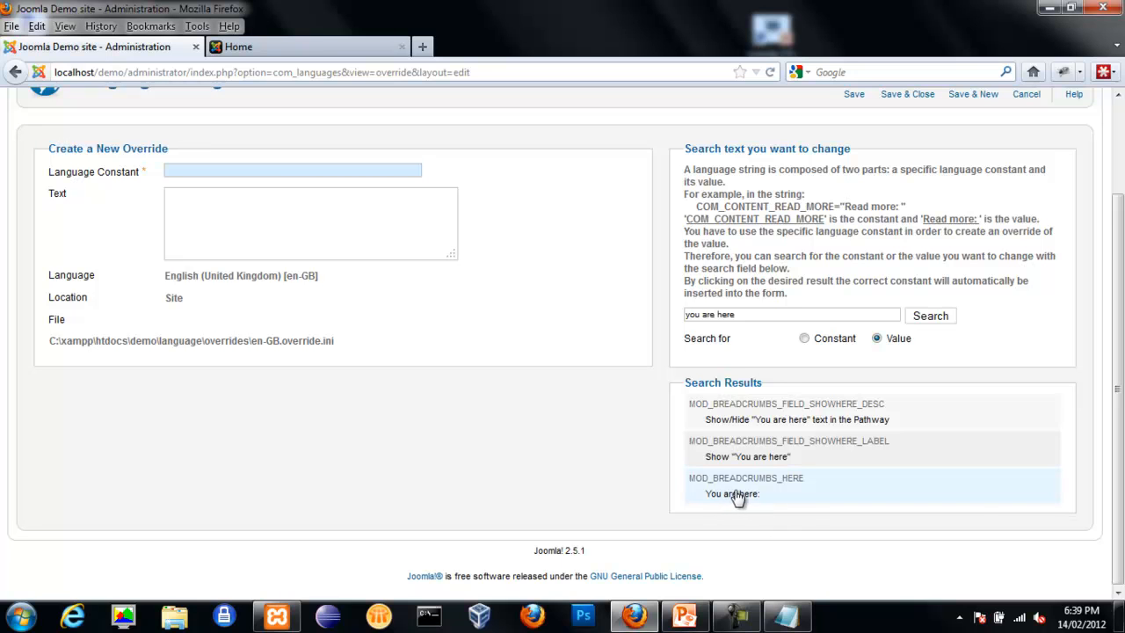
pyautogui.moveTo(744, 494)
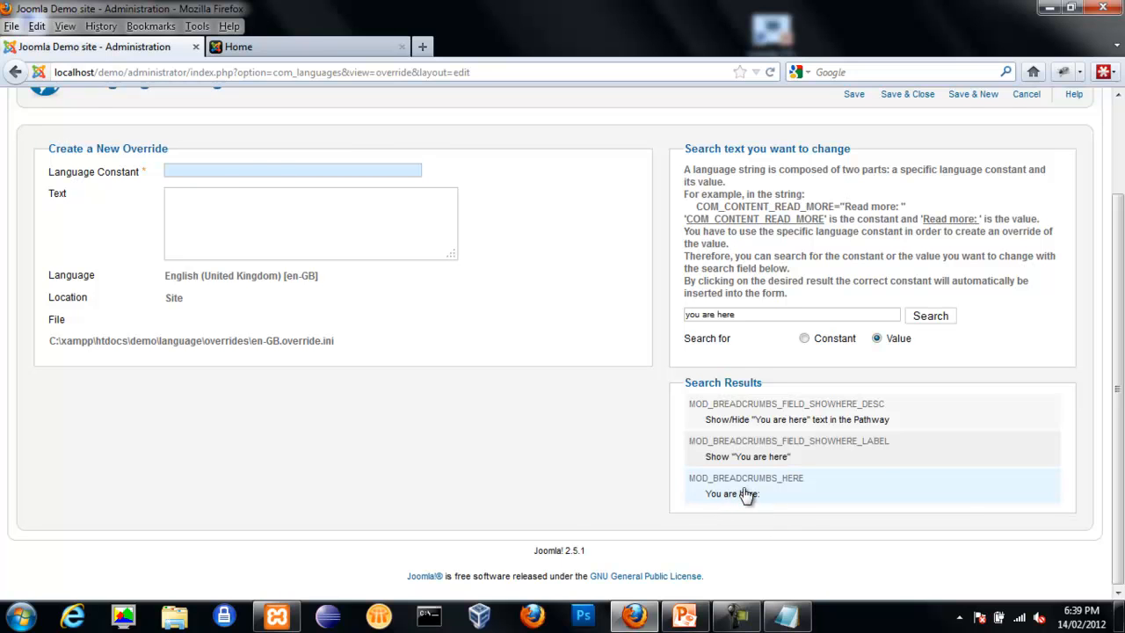
# Pick MOD_BREADCRUMBS_HERE and set its override text to 'Hi how are you'.
pyautogui.click(745, 493)
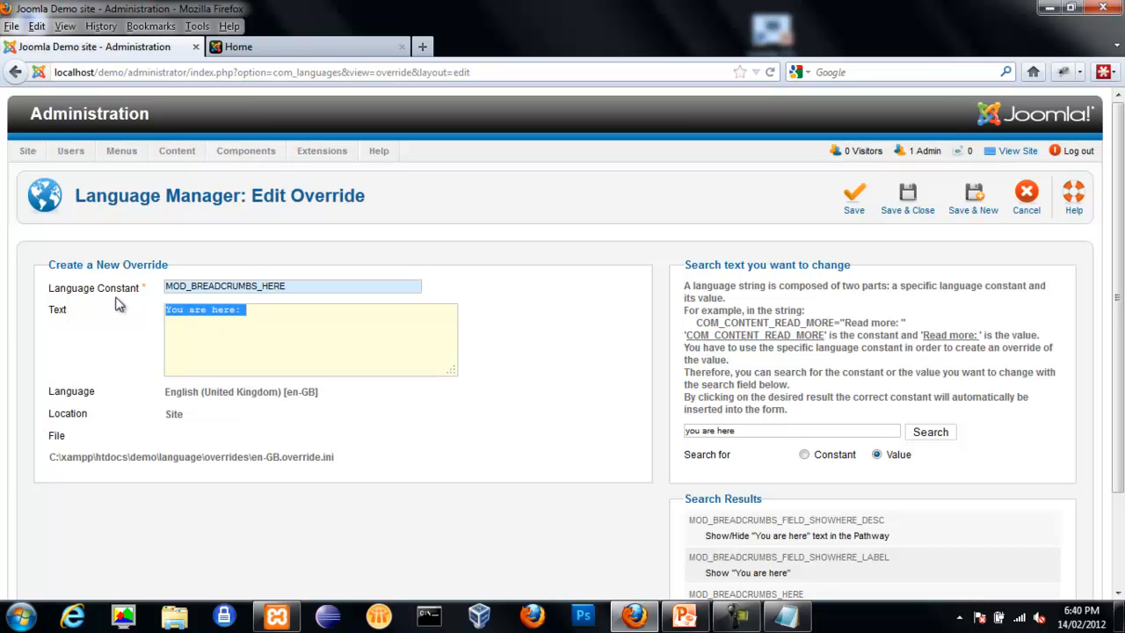
pyautogui.moveTo(274, 456)
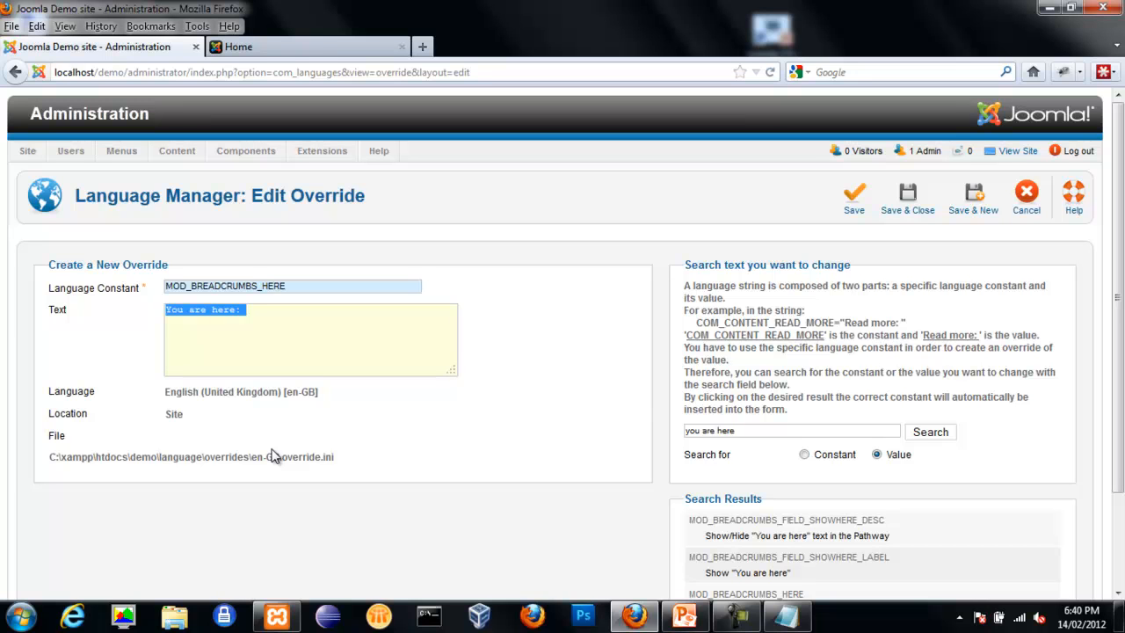
pyautogui.write('Hi how are y')
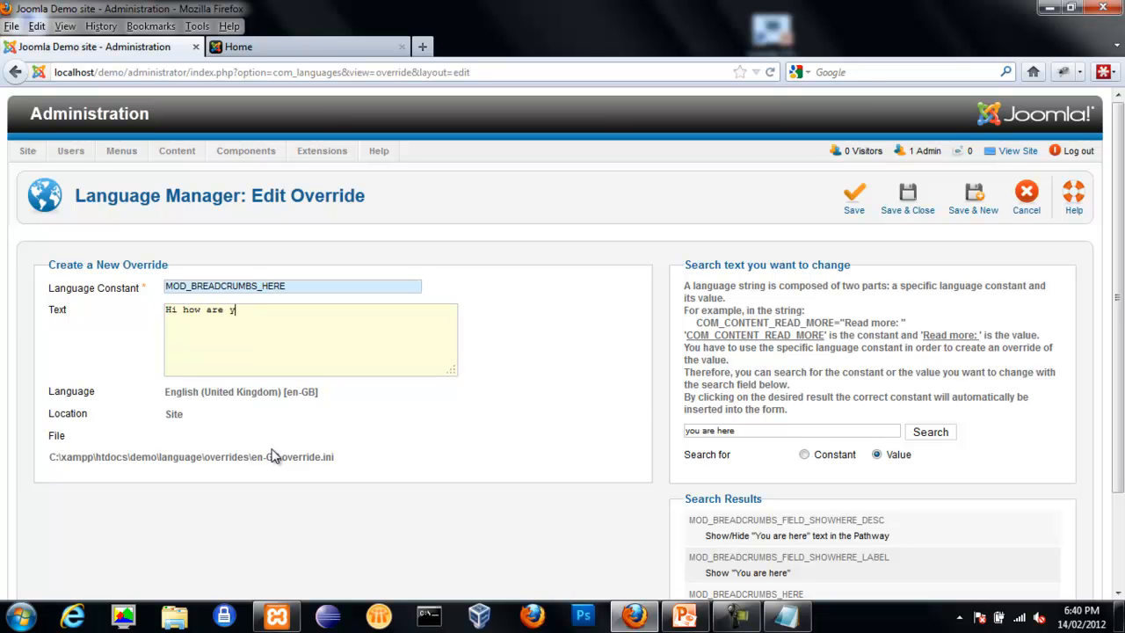
pyautogui.write('ou')
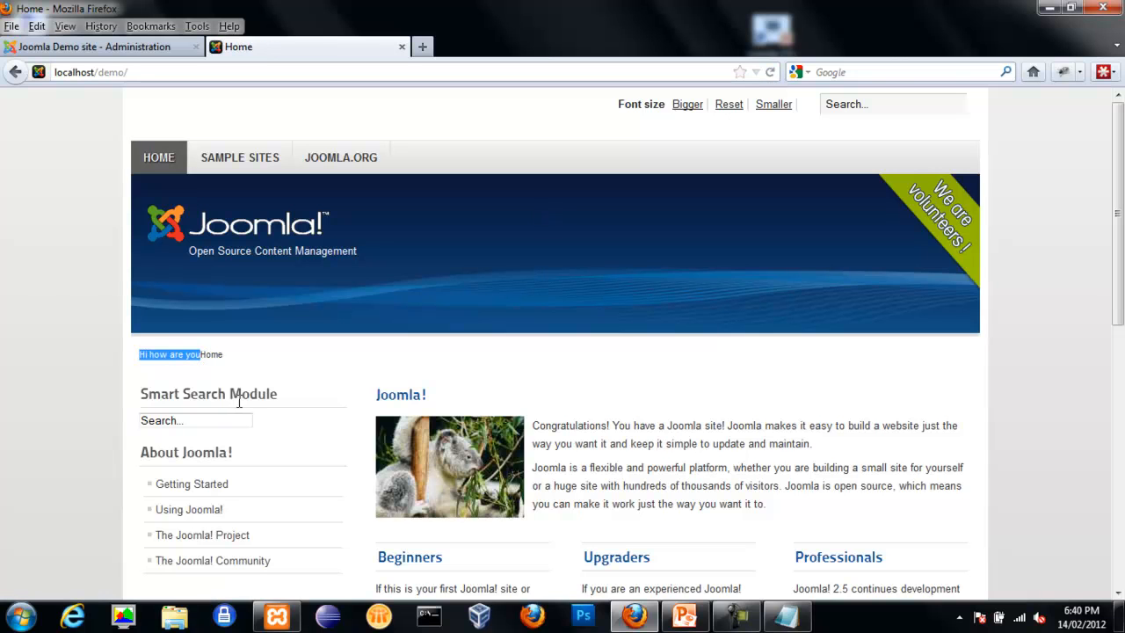
pyautogui.moveTo(275, 396)
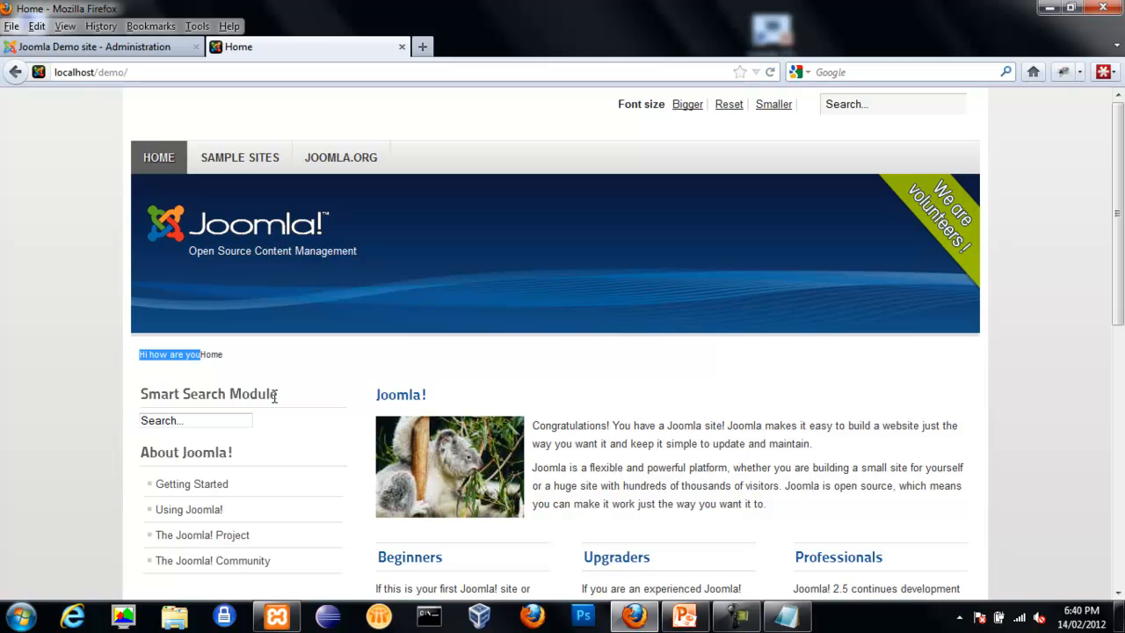
pyautogui.moveTo(305, 387)
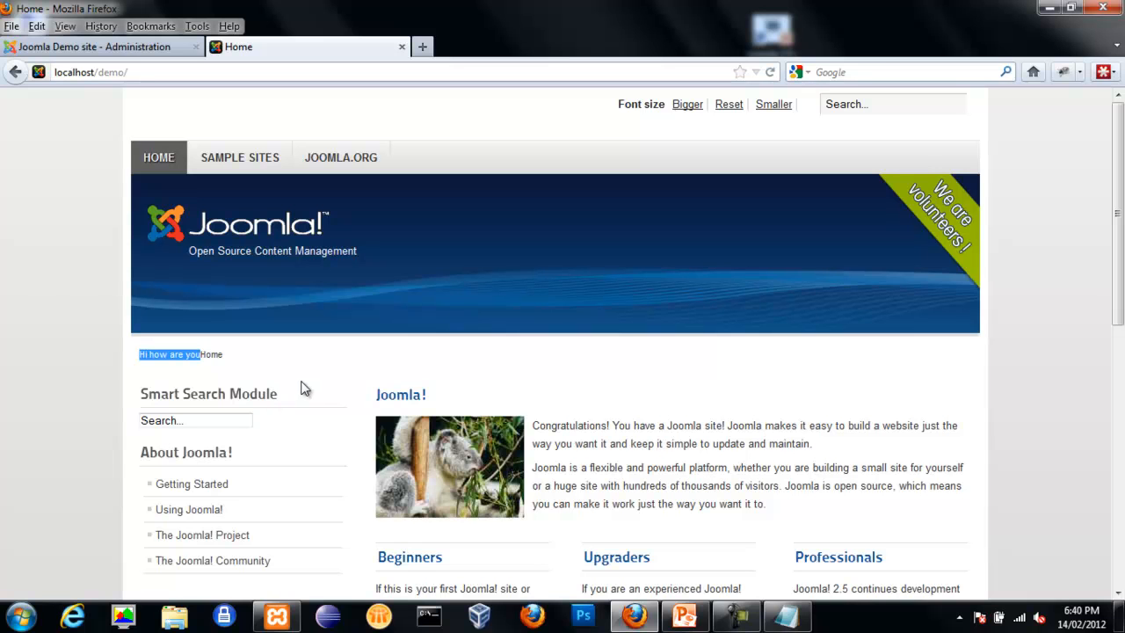